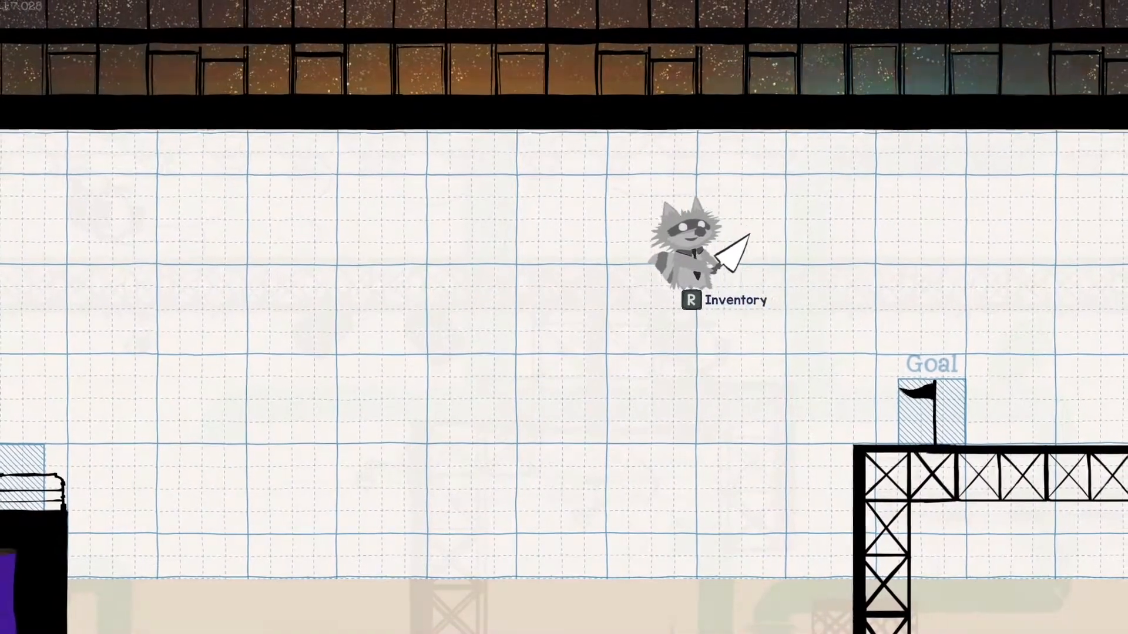
key(r)
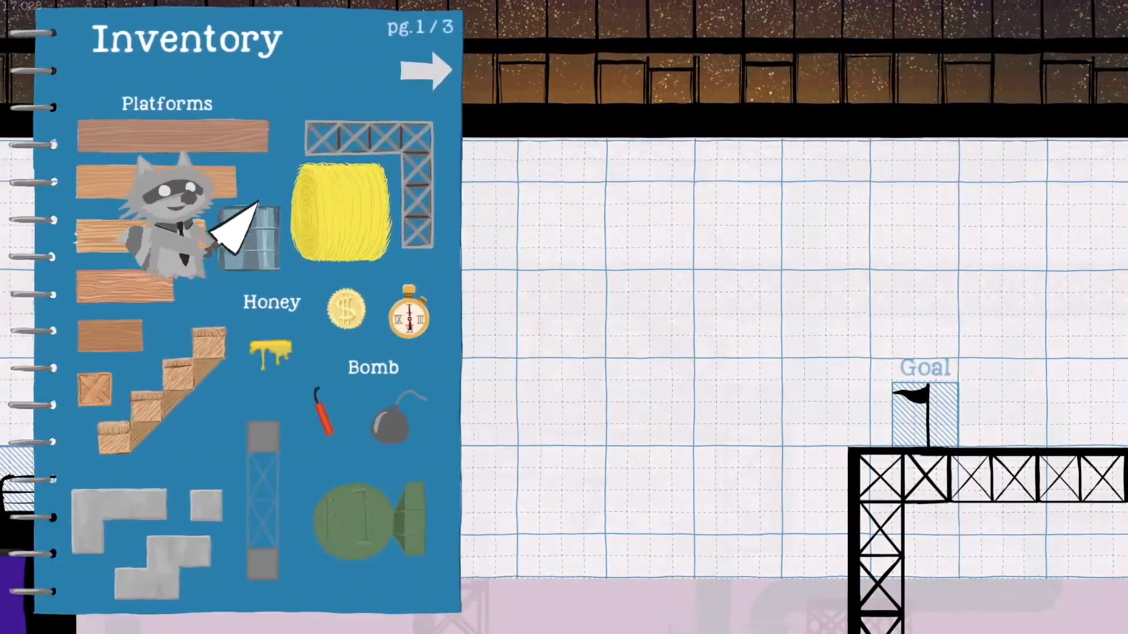
click(424, 68)
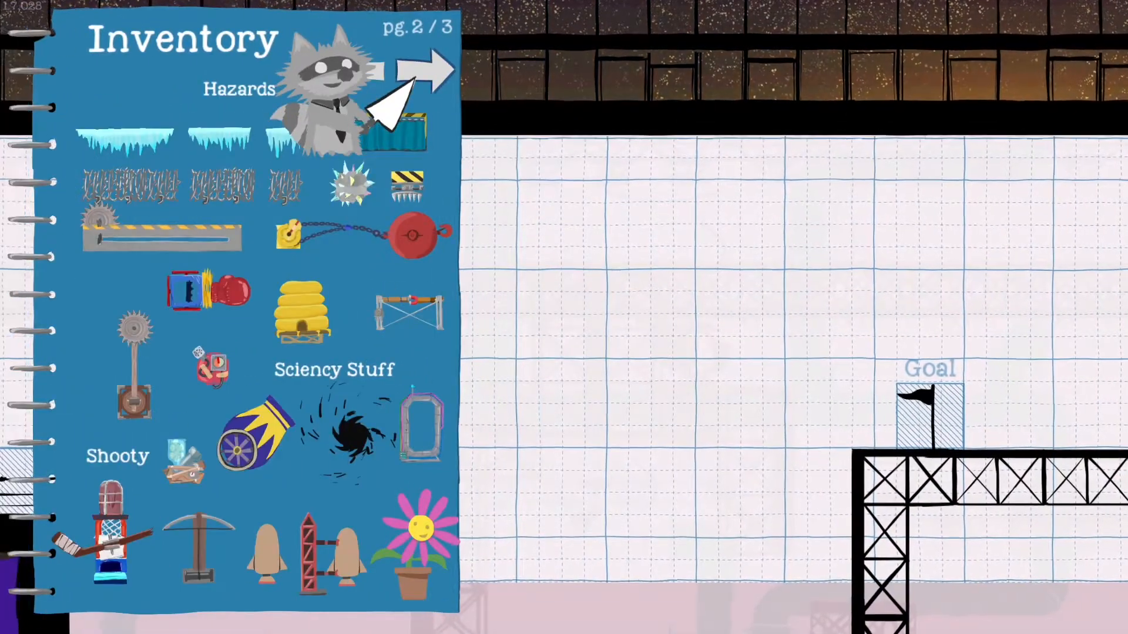
click(420, 71)
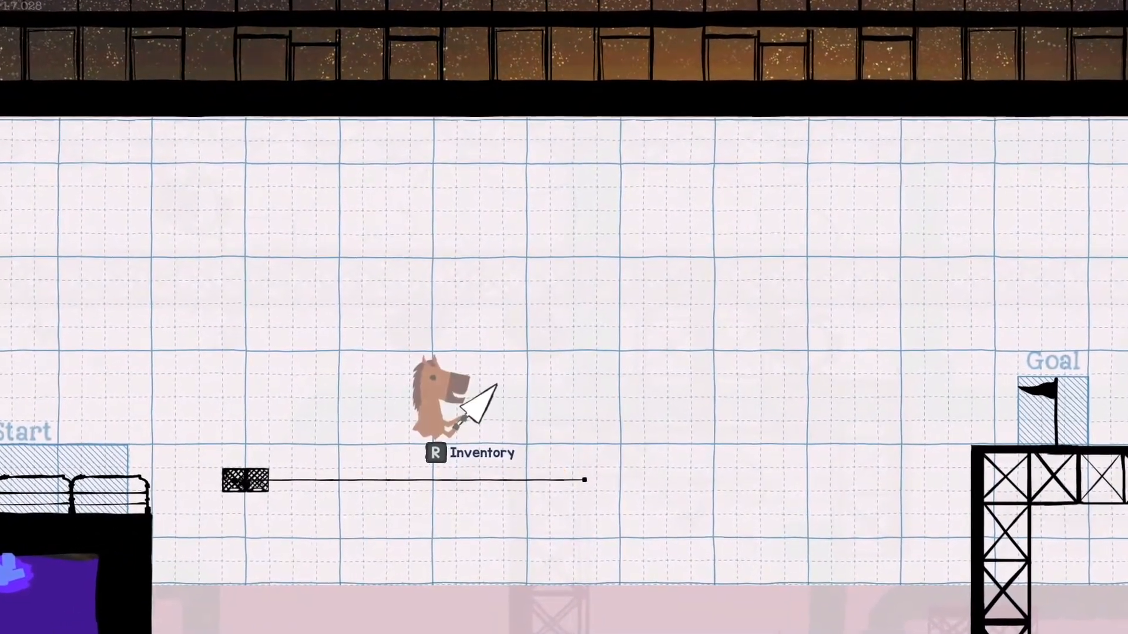
key(r)
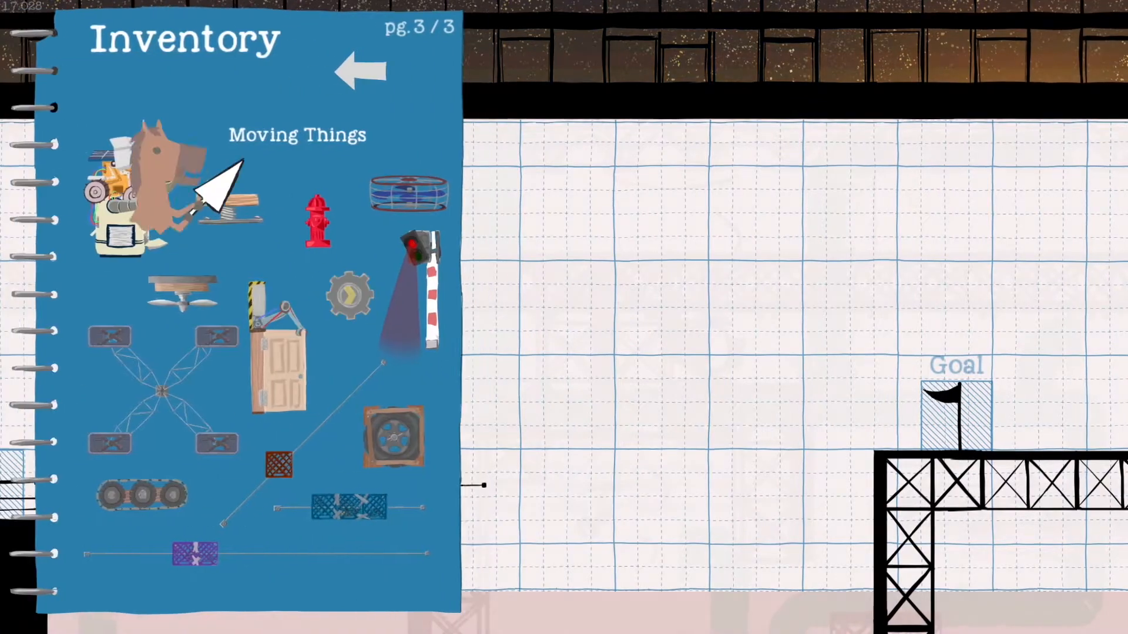
click(358, 72)
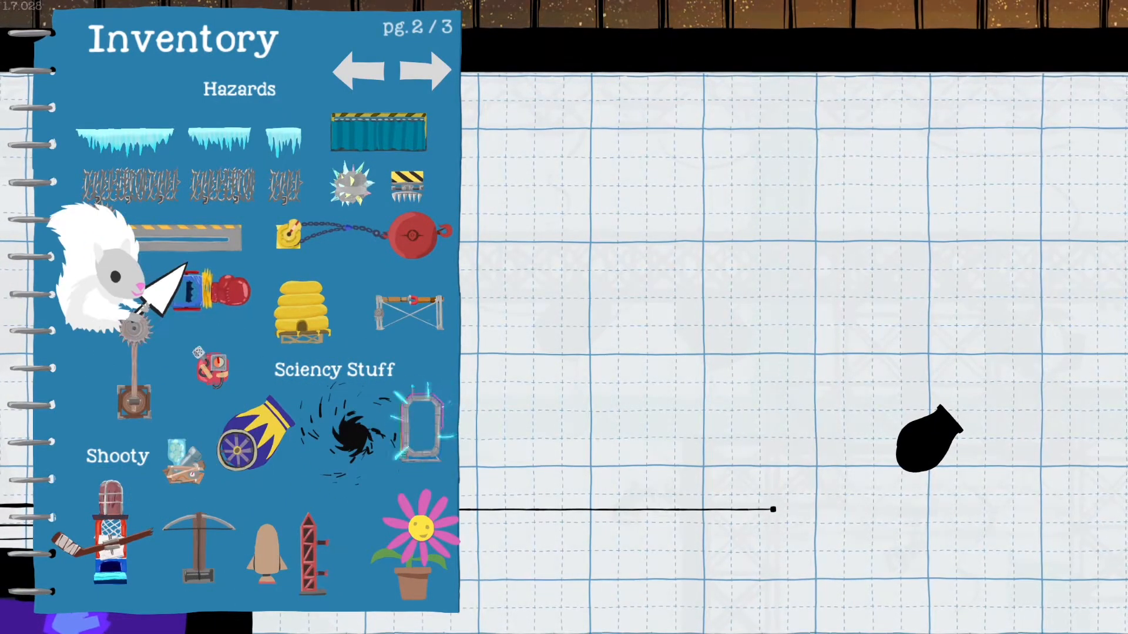
click(425, 72)
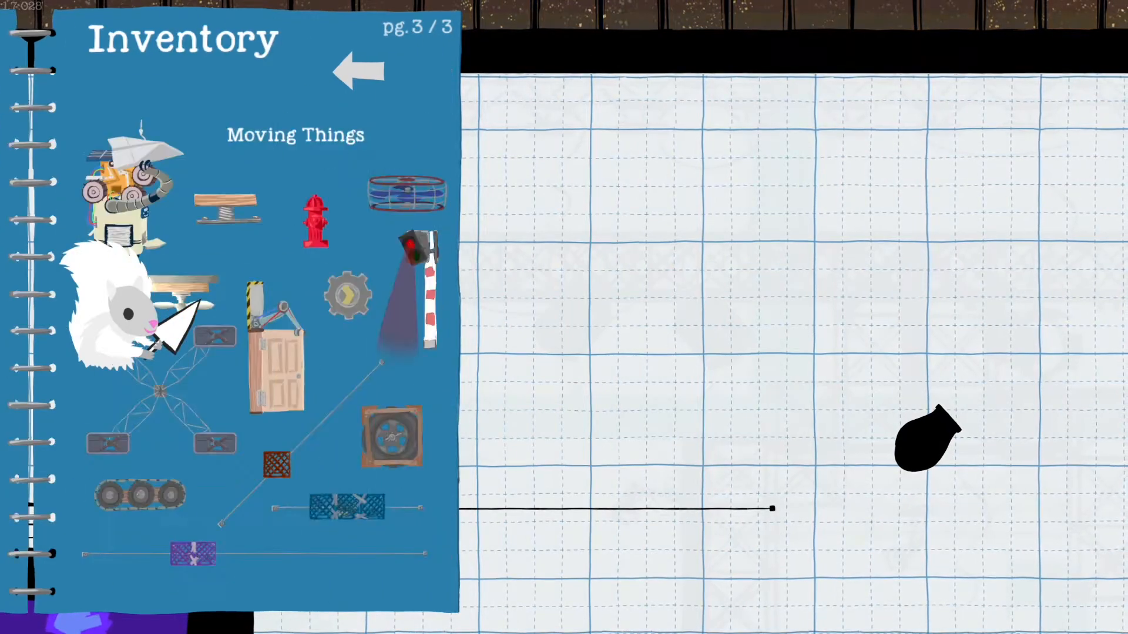
click(357, 72)
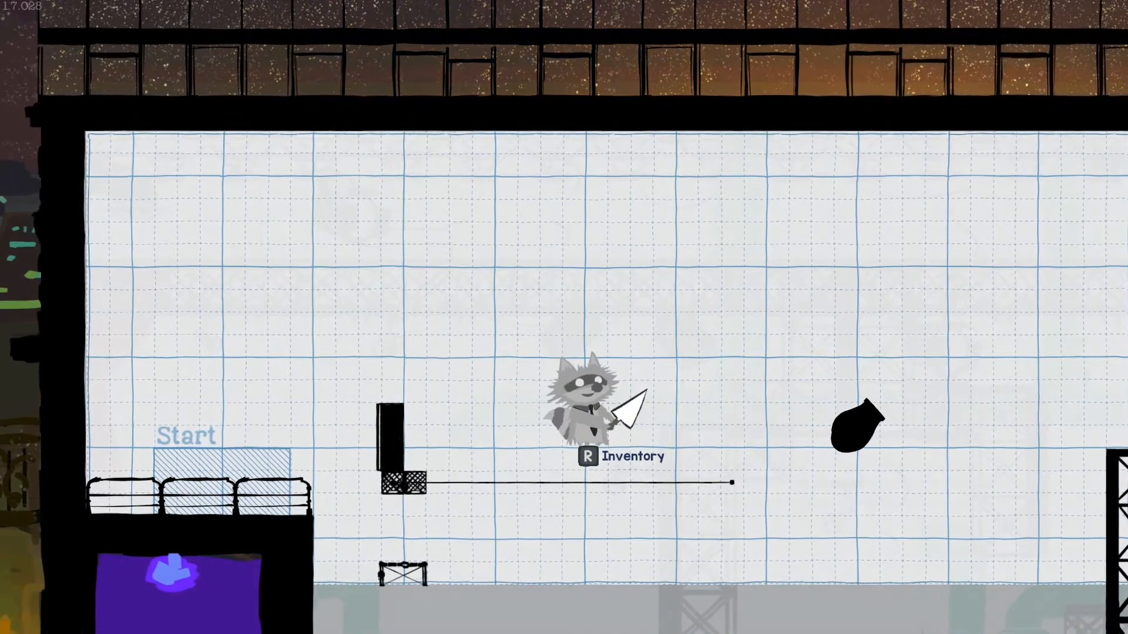
key(r)
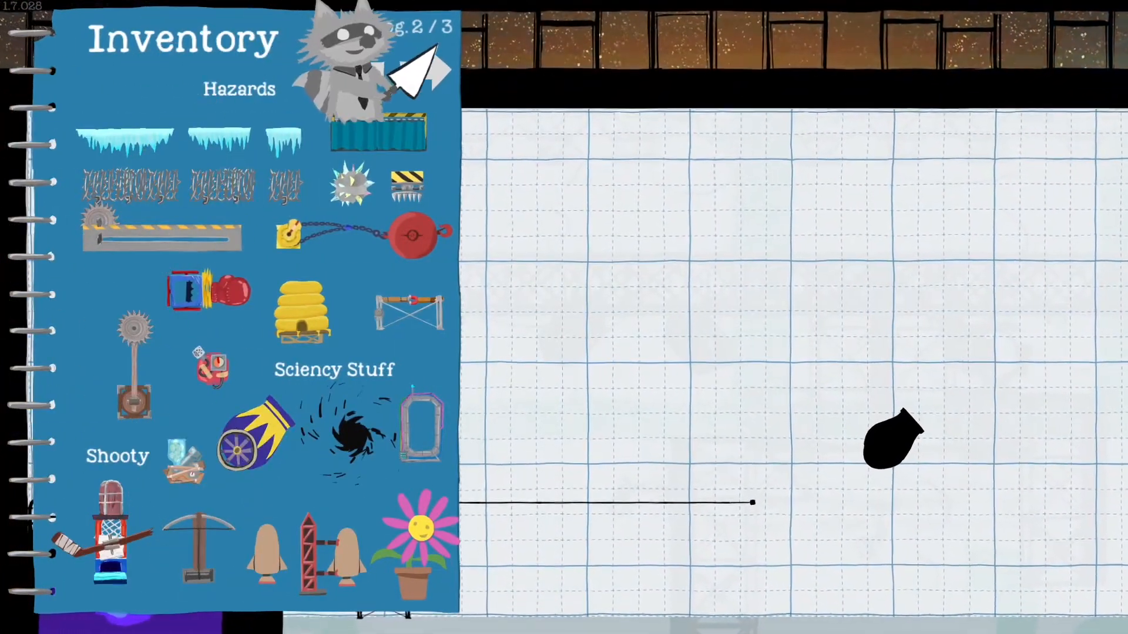
click(421, 69)
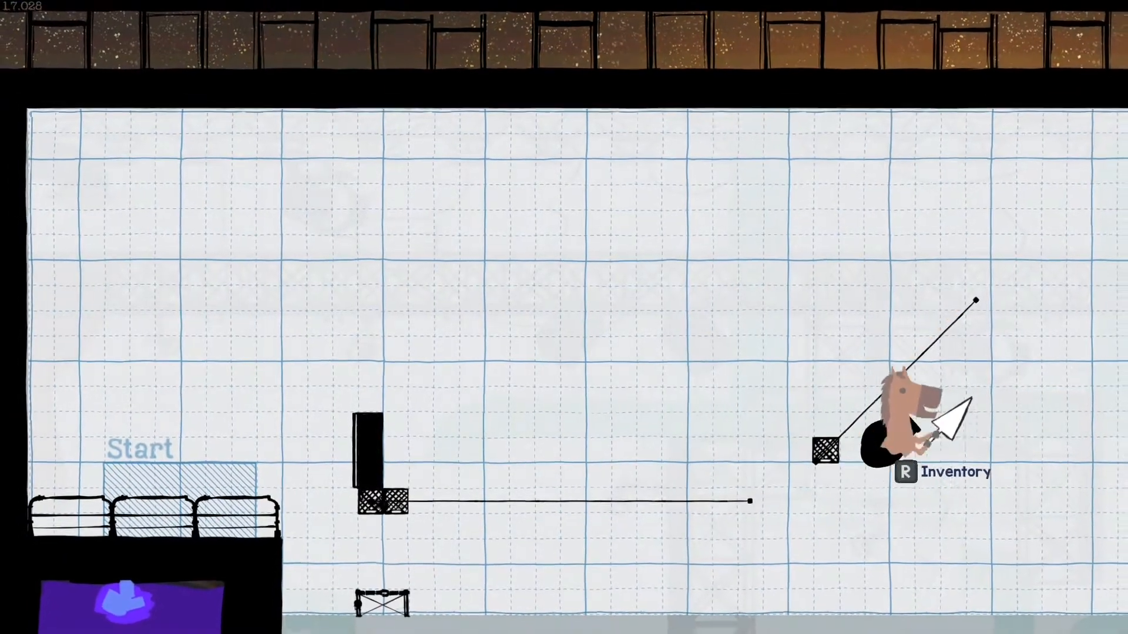
key(r)
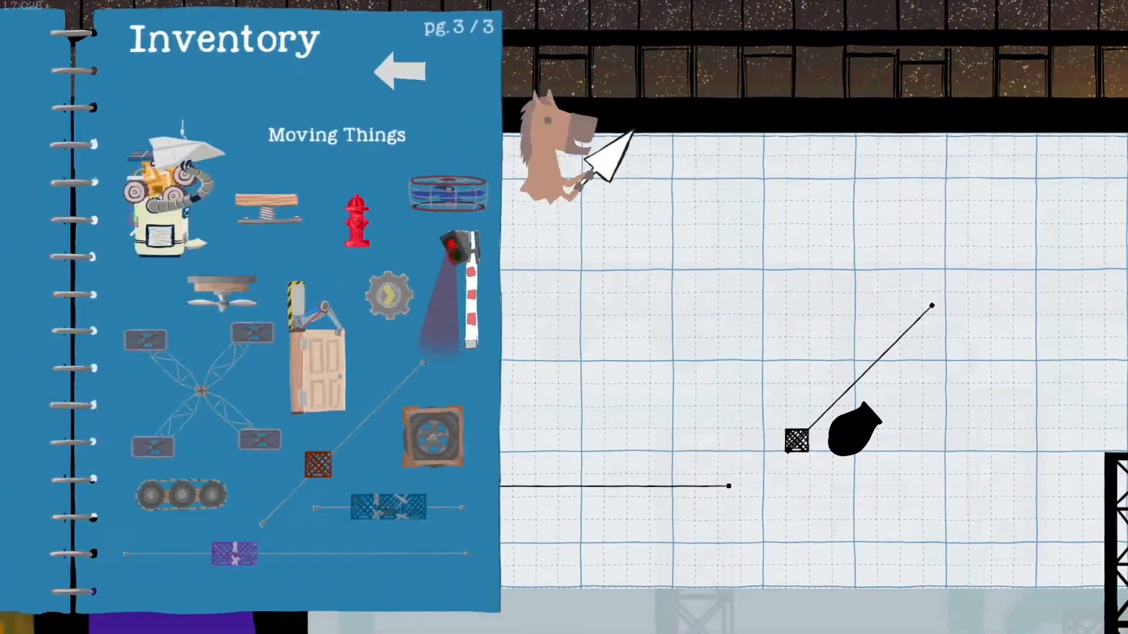
click(397, 72)
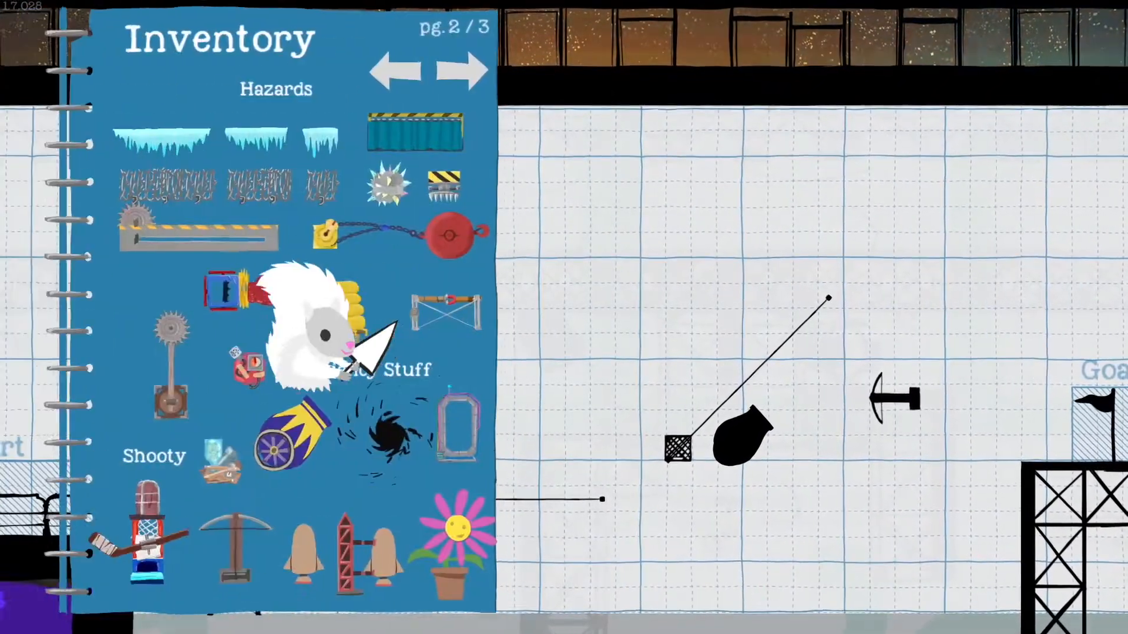
click(392, 71)
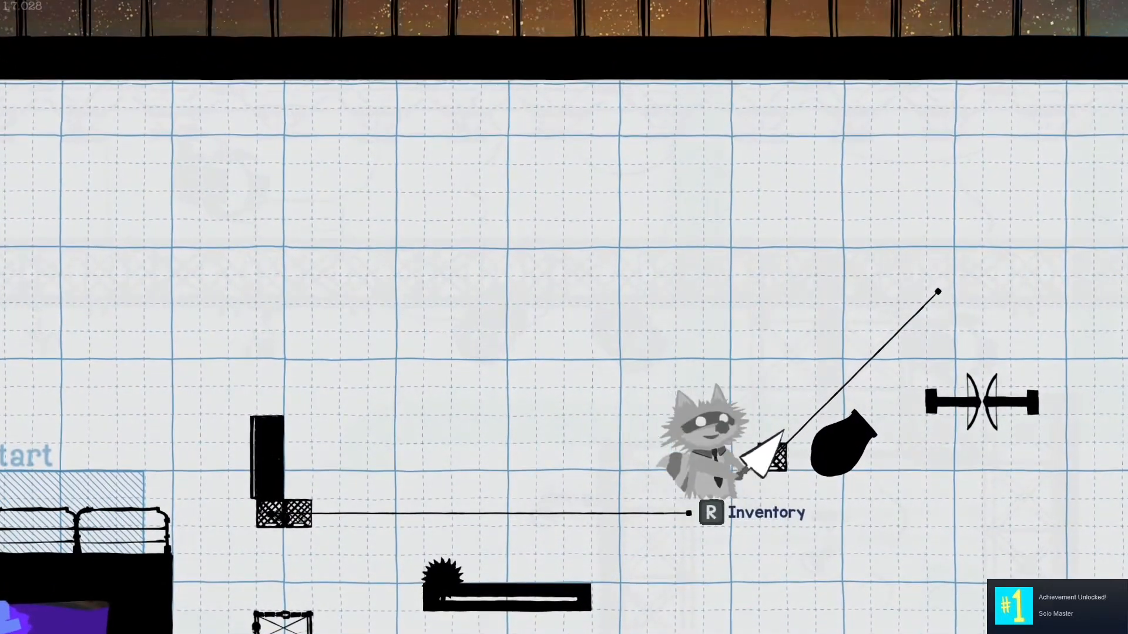
key(r)
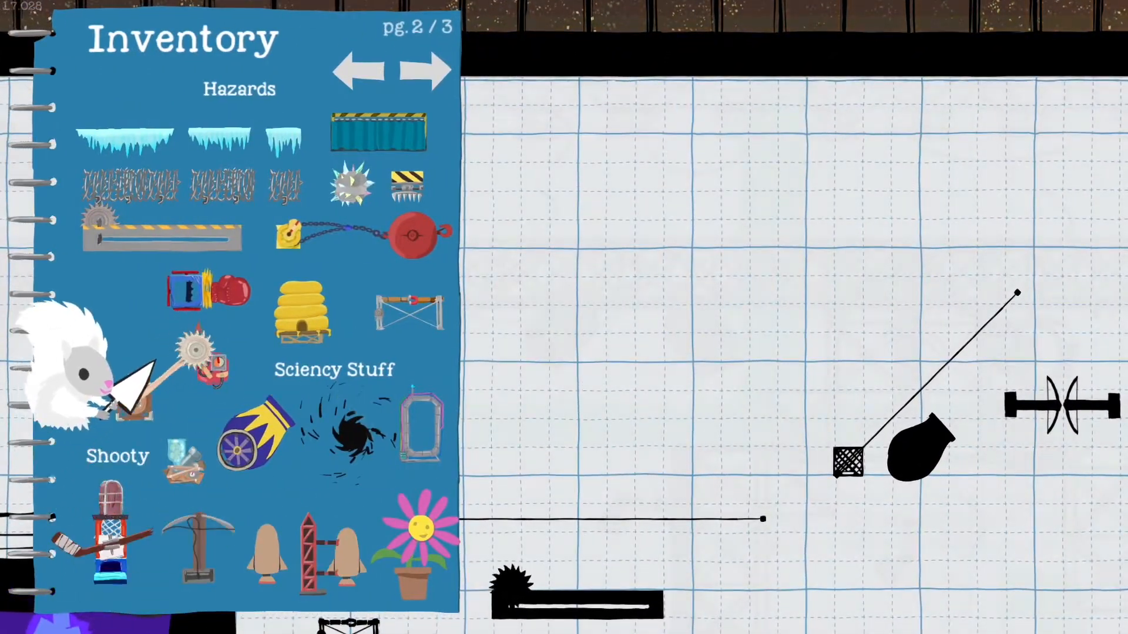
click(417, 71)
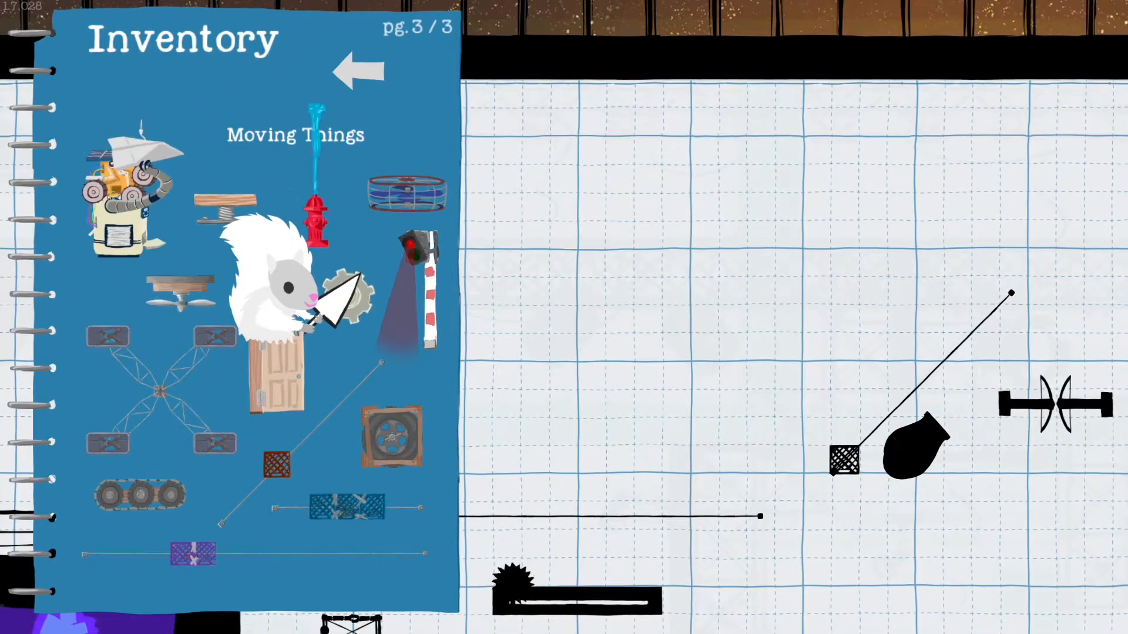
click(357, 72)
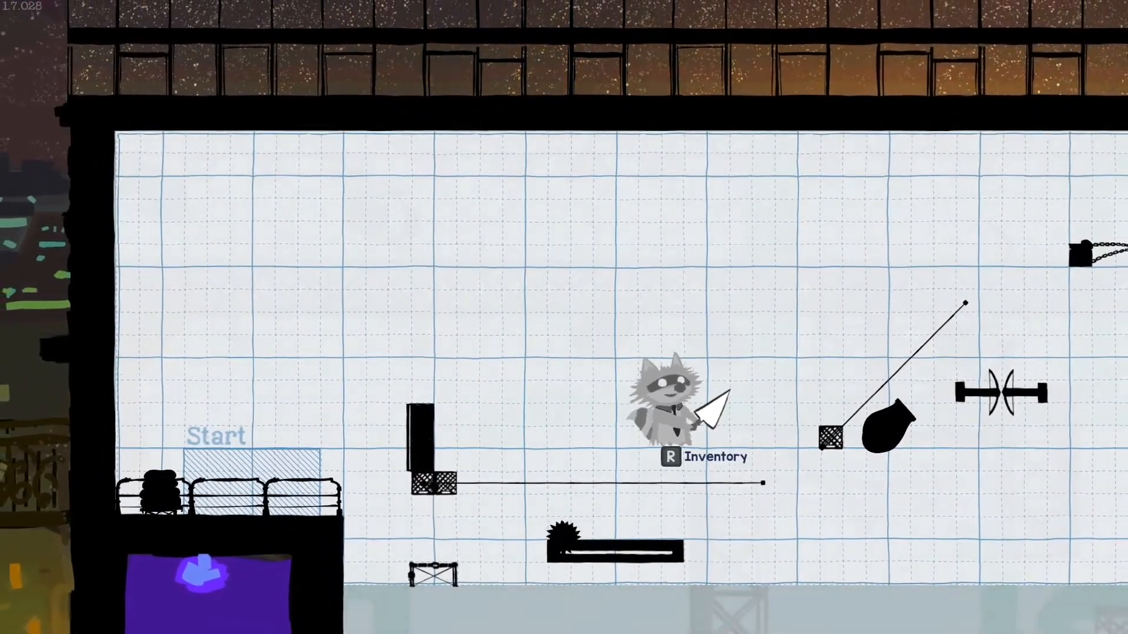
key(r)
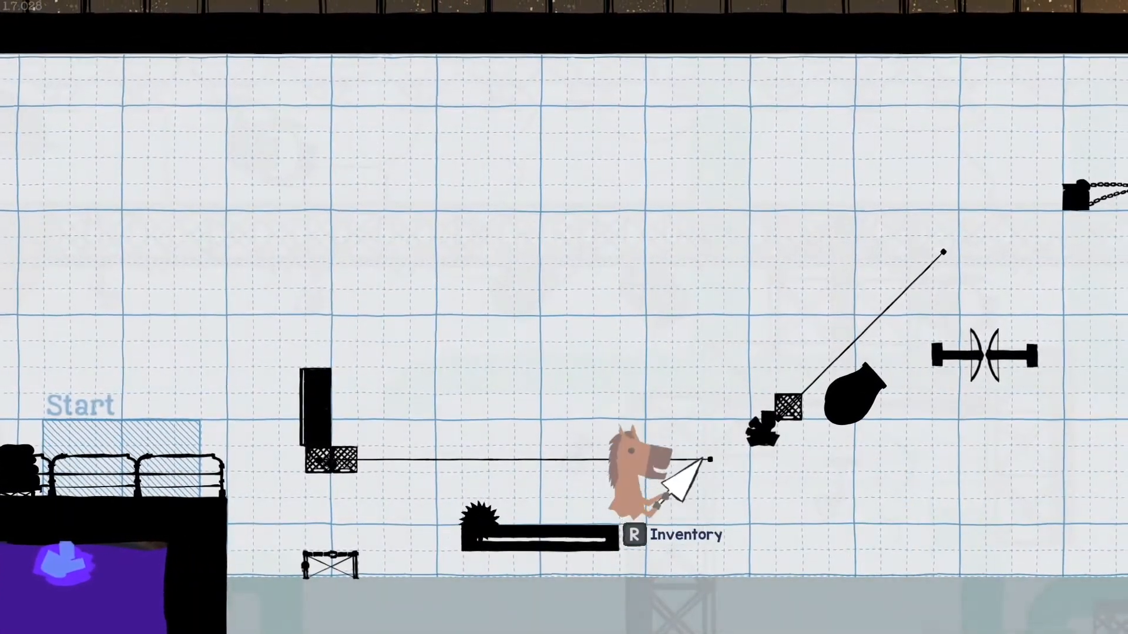
key(r)
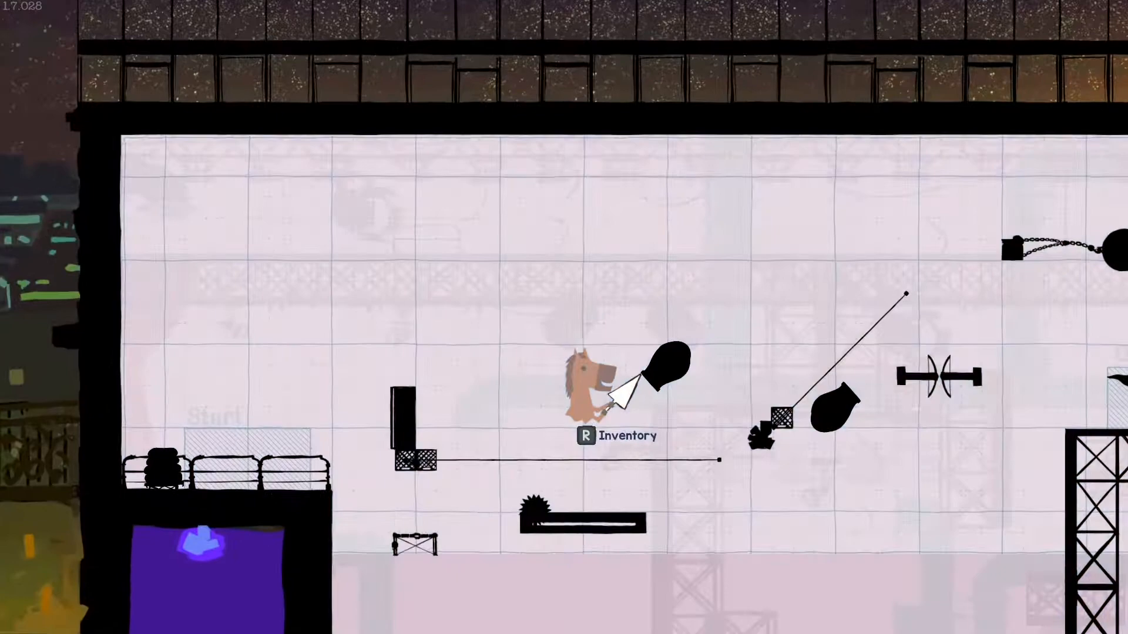
key(r)
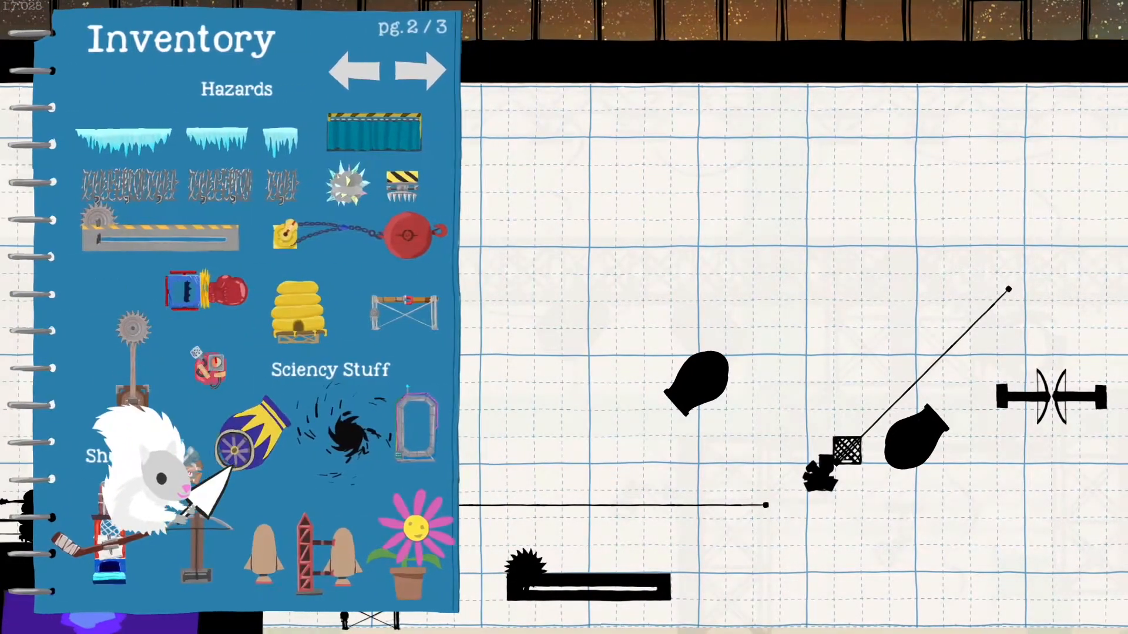
click(416, 69)
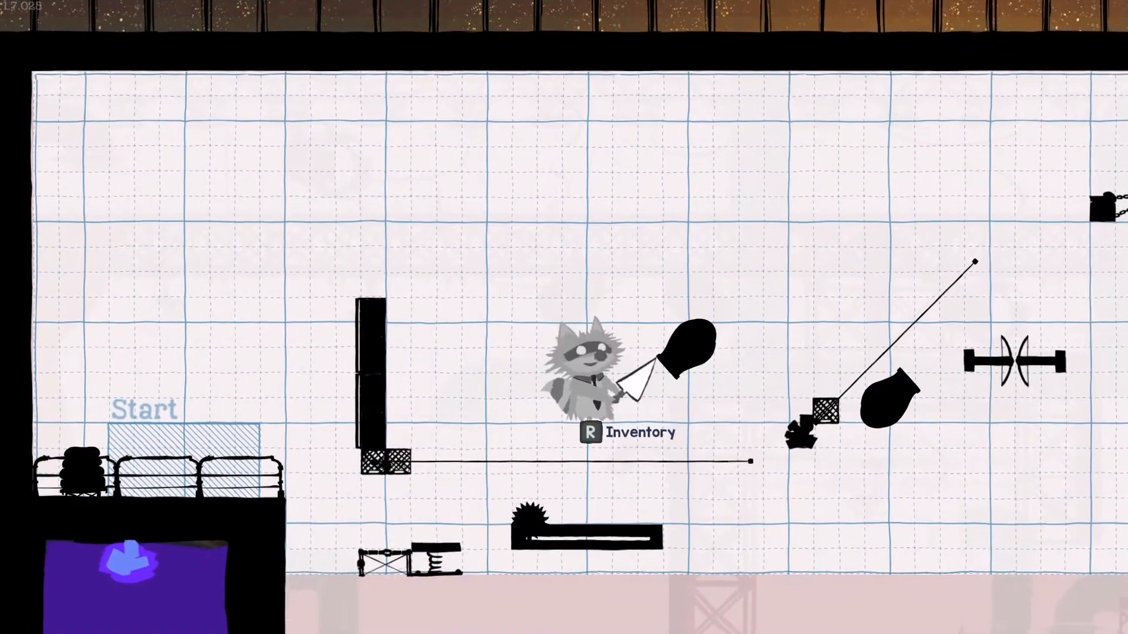
key(r)
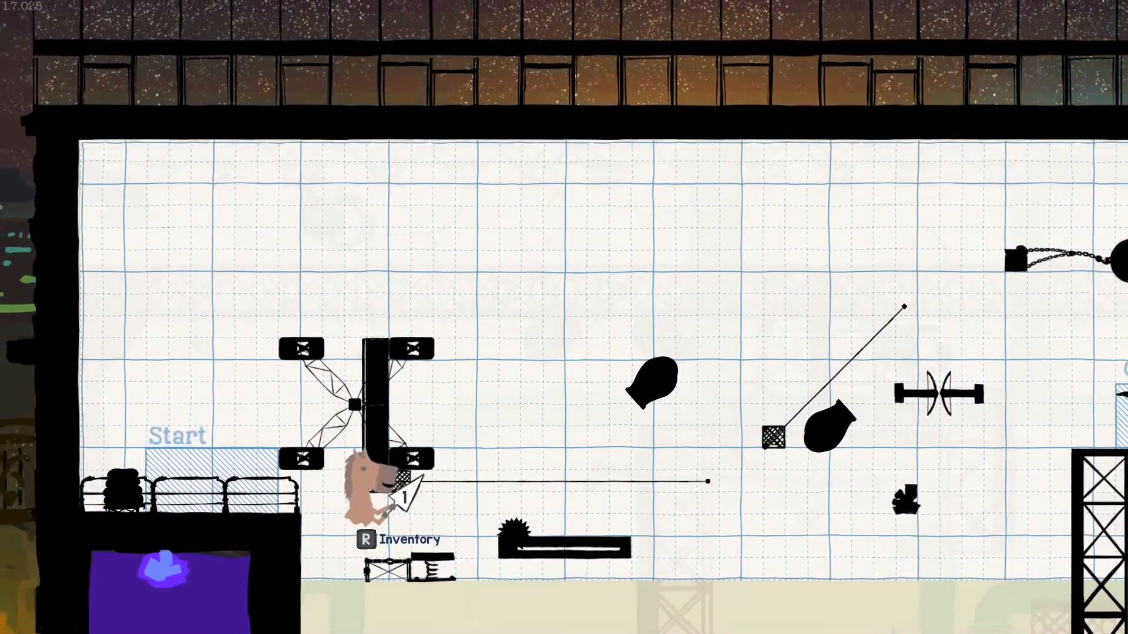
key(r)
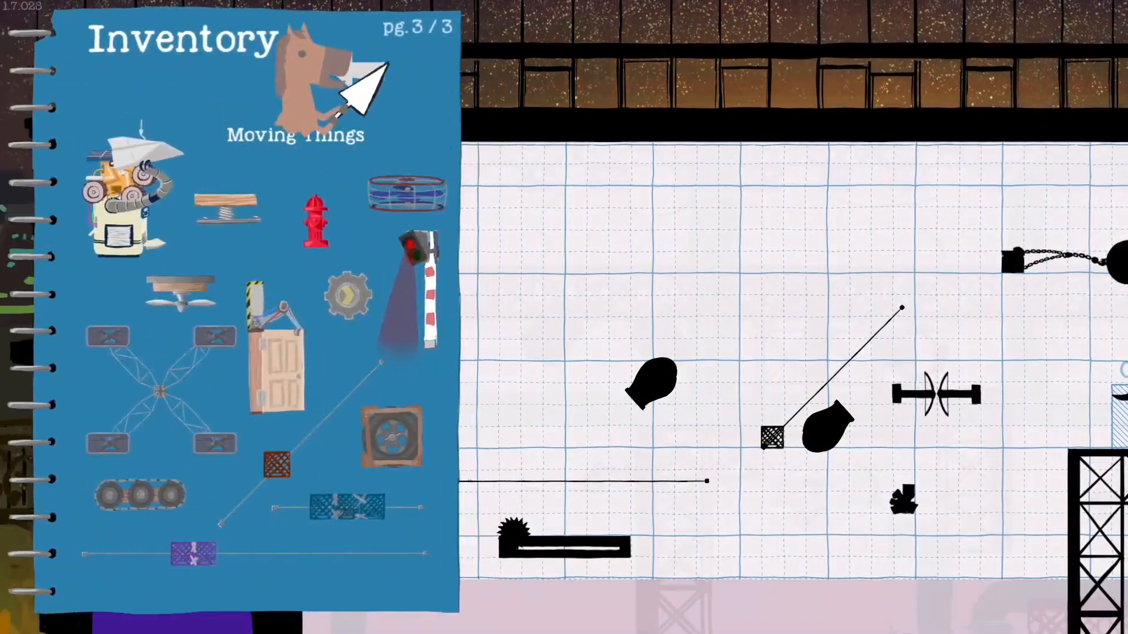
click(356, 69)
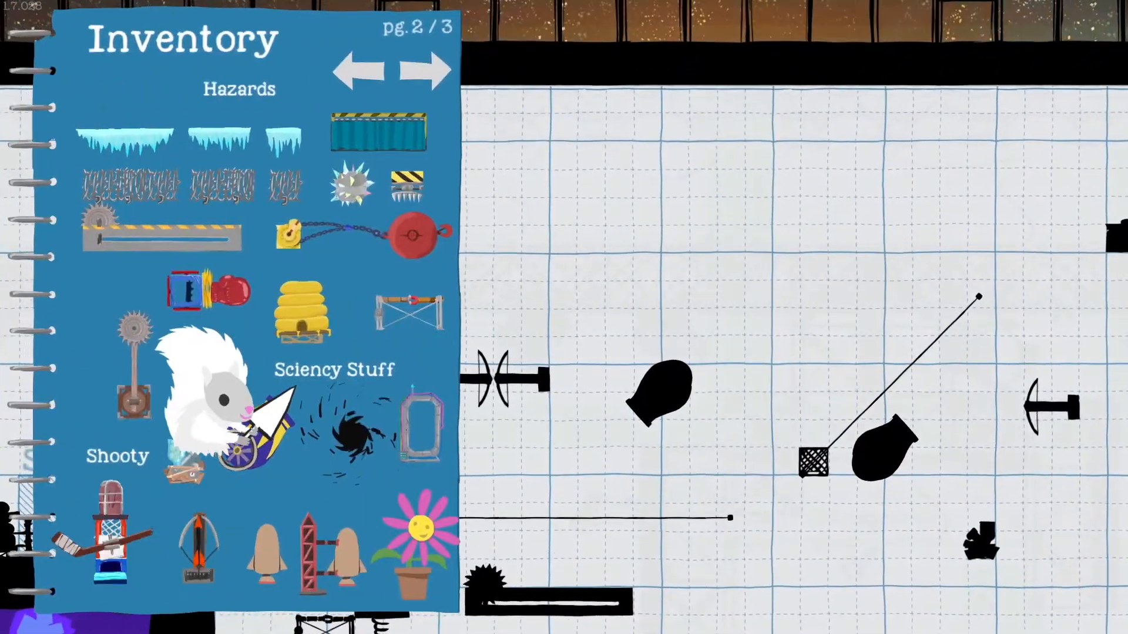
click(430, 71)
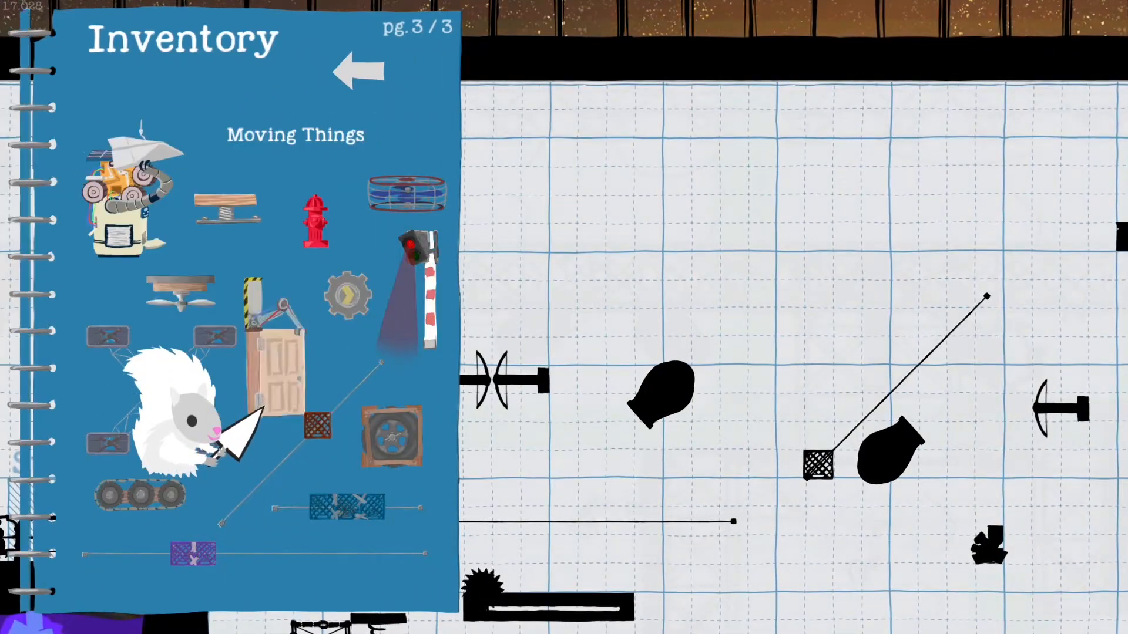
click(356, 71)
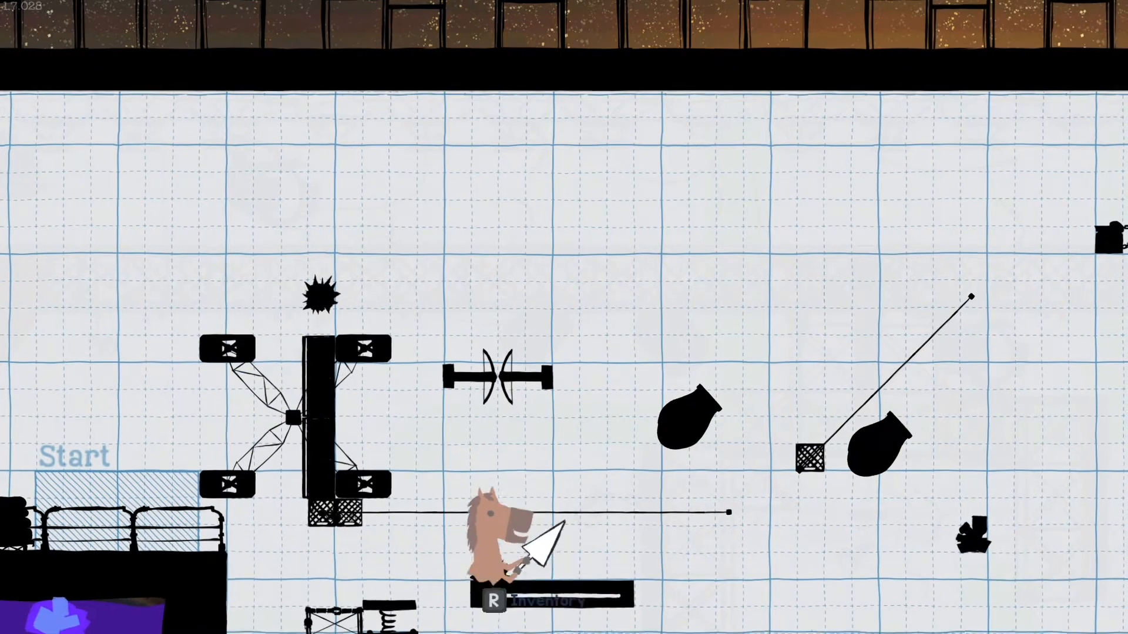
click(491, 601)
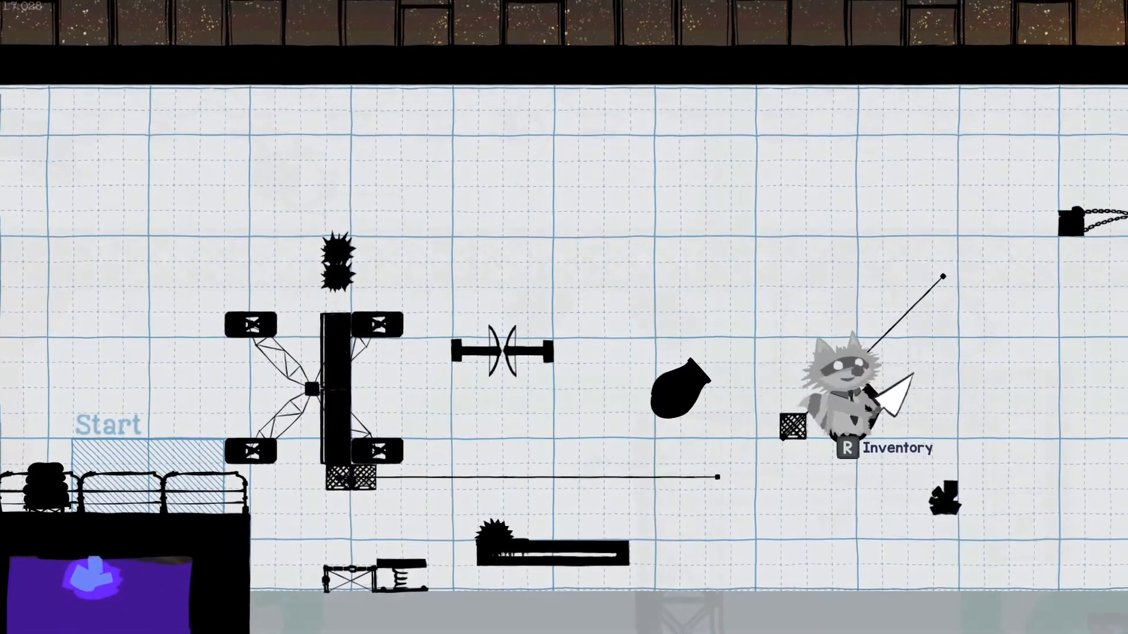
key(r)
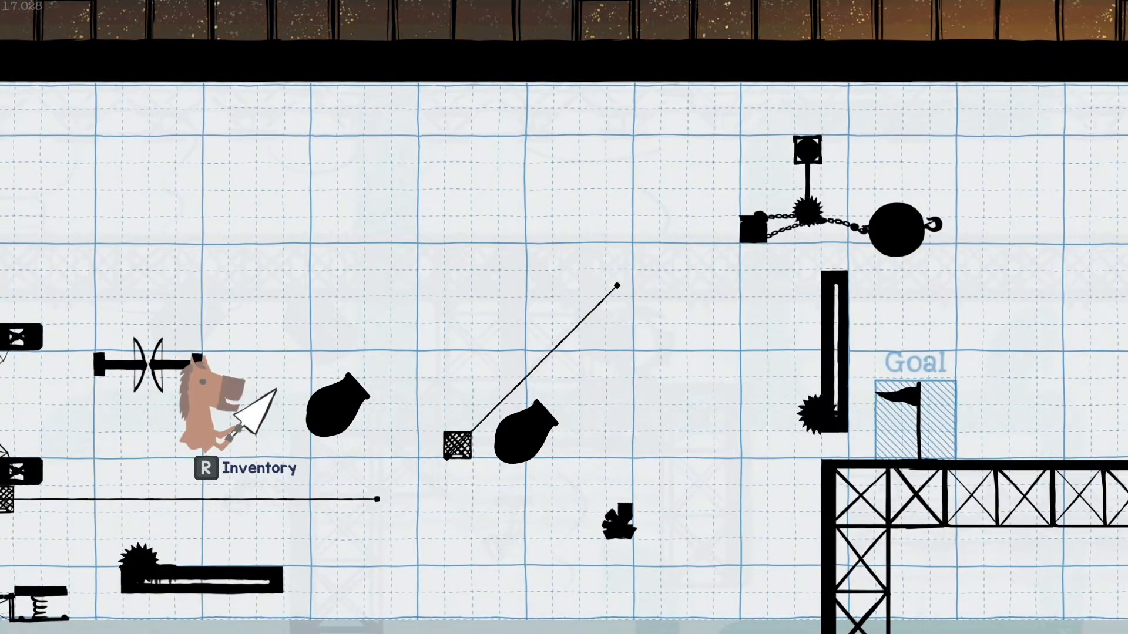
key(r)
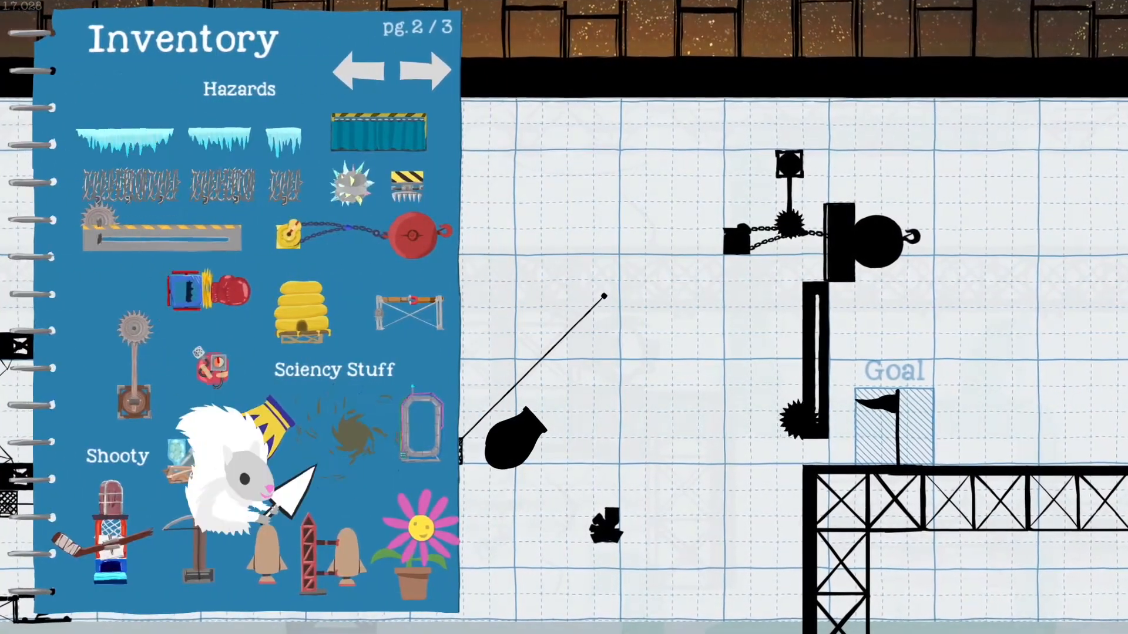
click(429, 72)
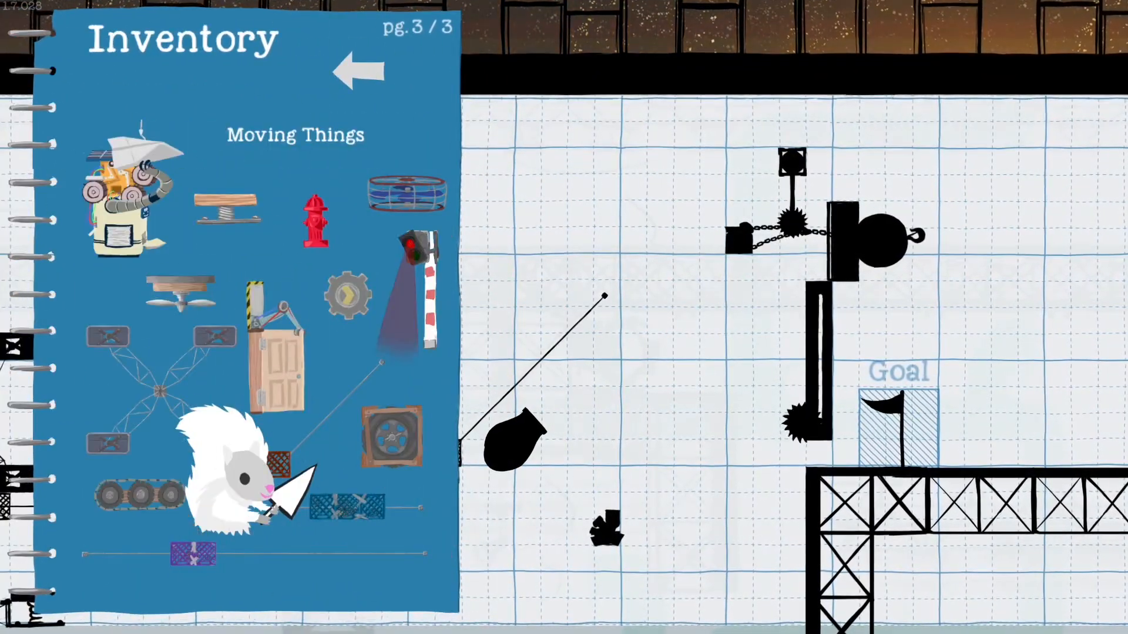